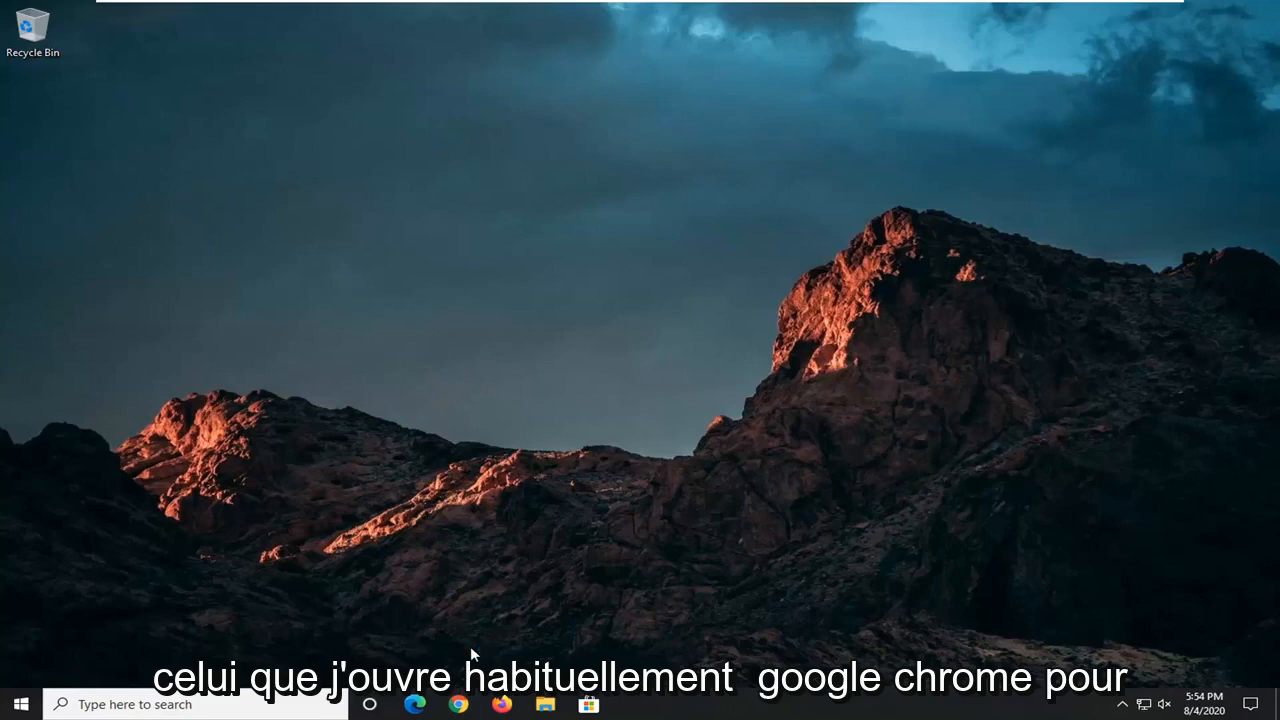
# Launch Chrome and go to docs.microsoft.com/en-us/dotnet/framework/install/repair.
pyautogui.click(458, 704)
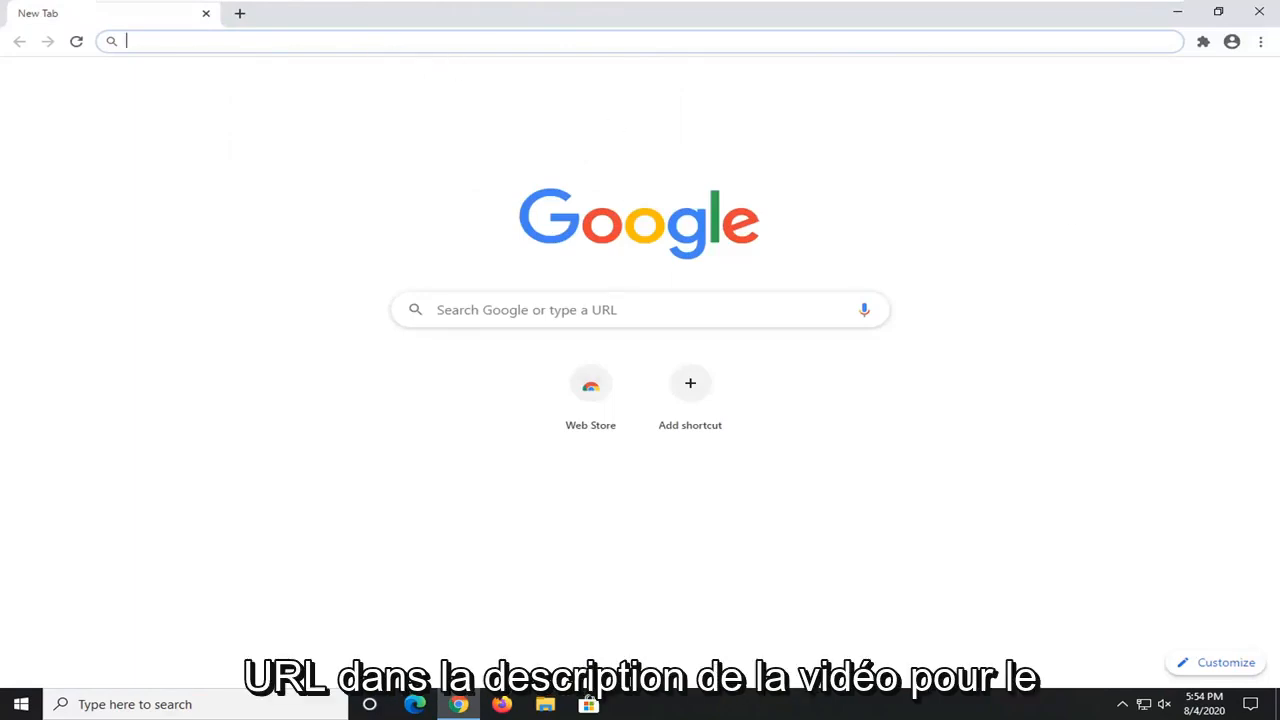
pyautogui.write('https://docs.microsoft.com/en-us/dotnet/framework/install/repair')
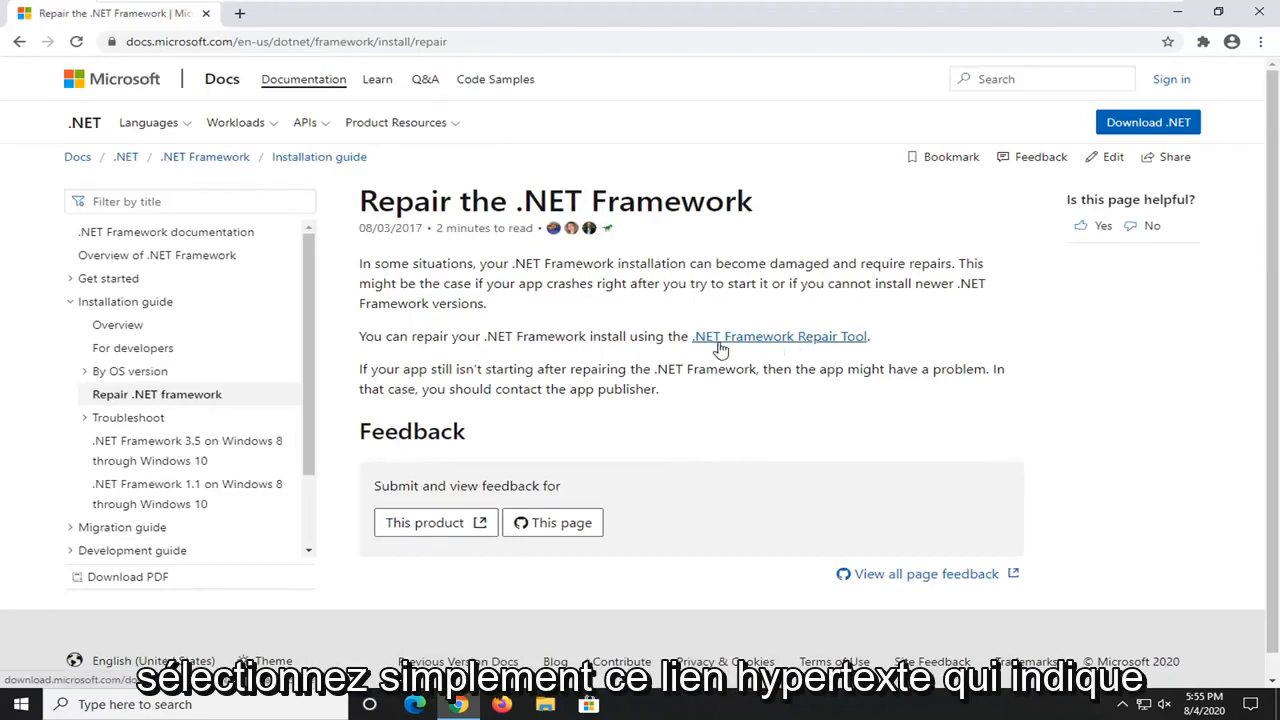
# Download the .NET Framework Repair Tool from the docs page and run the downloaded file.
pyautogui.click(780, 336)
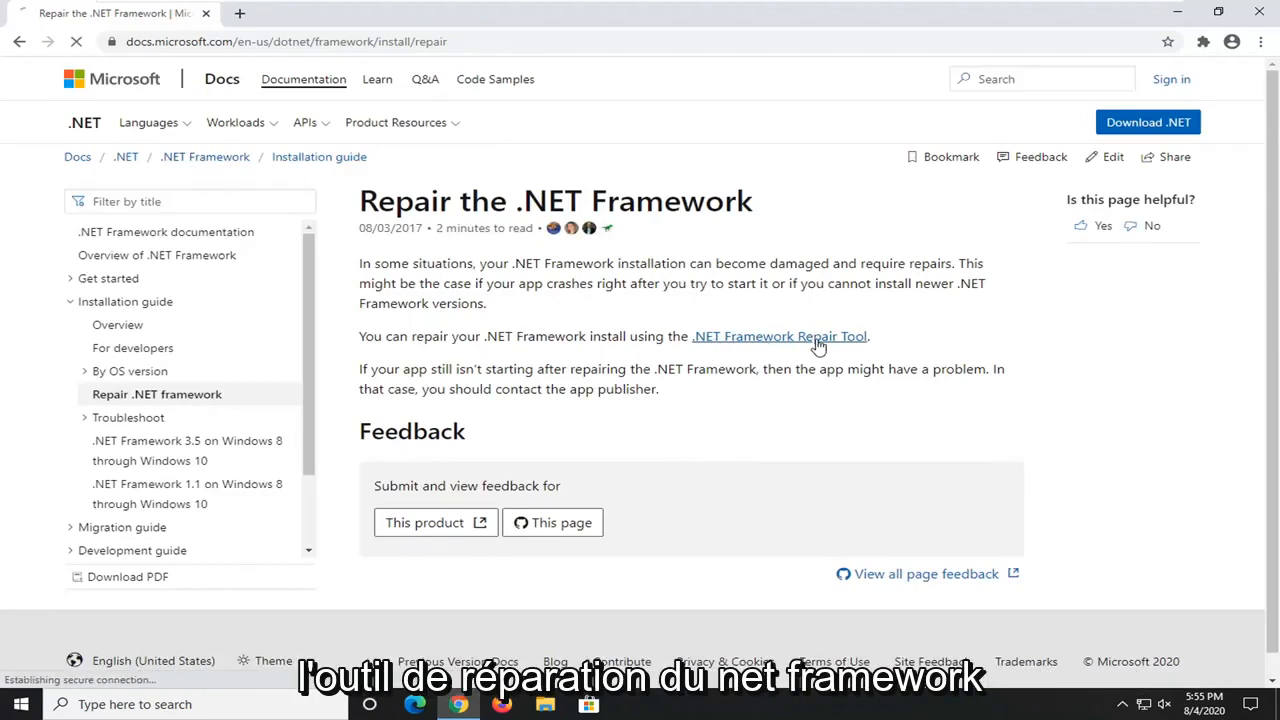
pyautogui.click(780, 336)
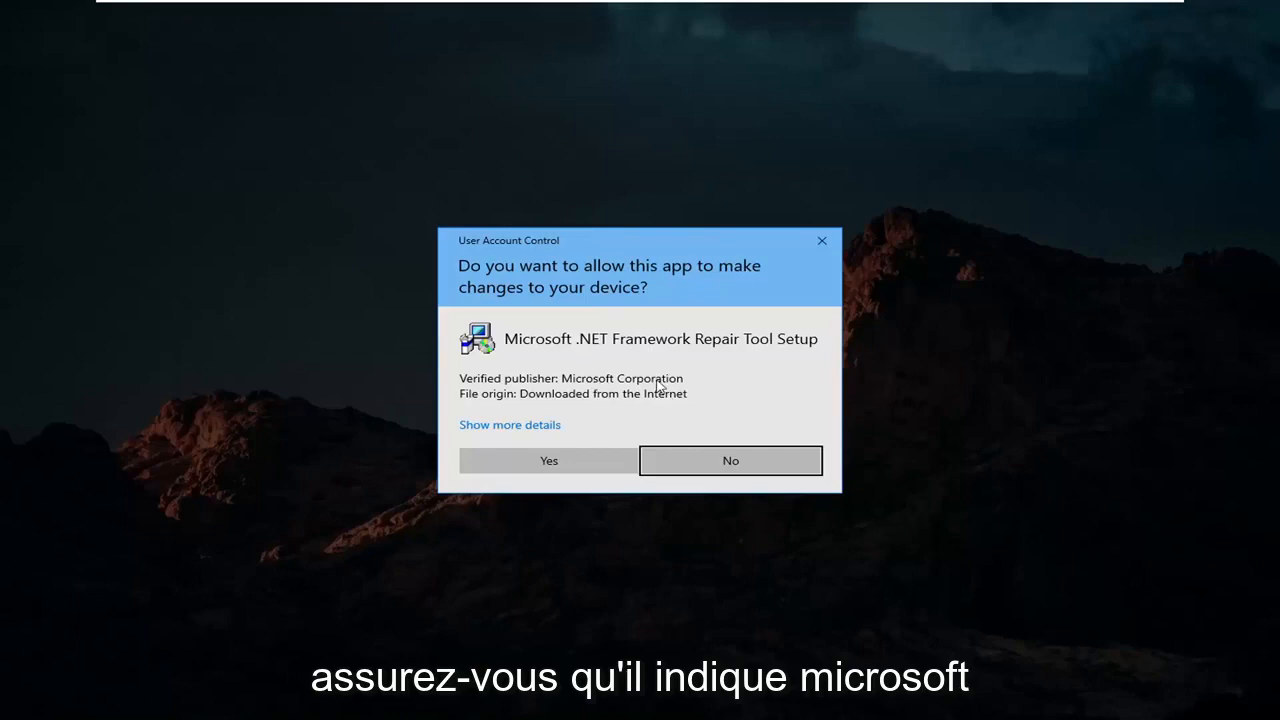
# Allow the tool, accept its license terms and apply the recommended Windows Installer re-register and restart repairs.
pyautogui.click(548, 460)
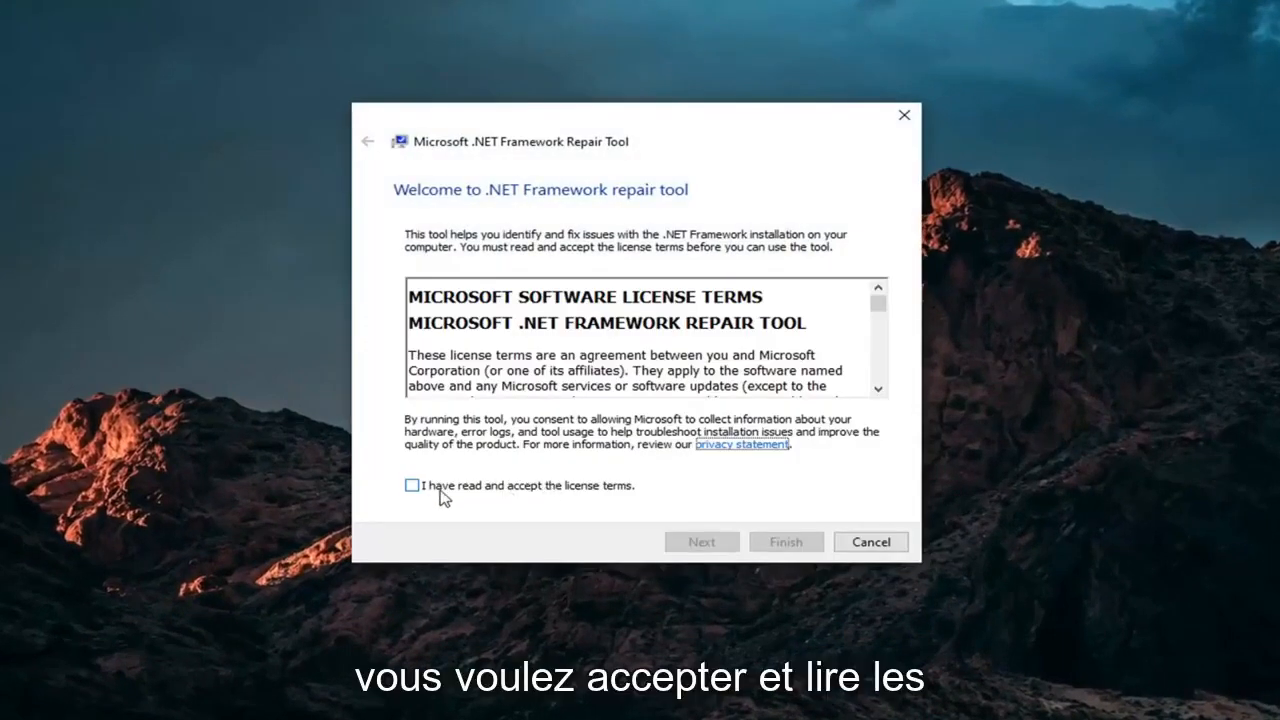
pyautogui.click(412, 486)
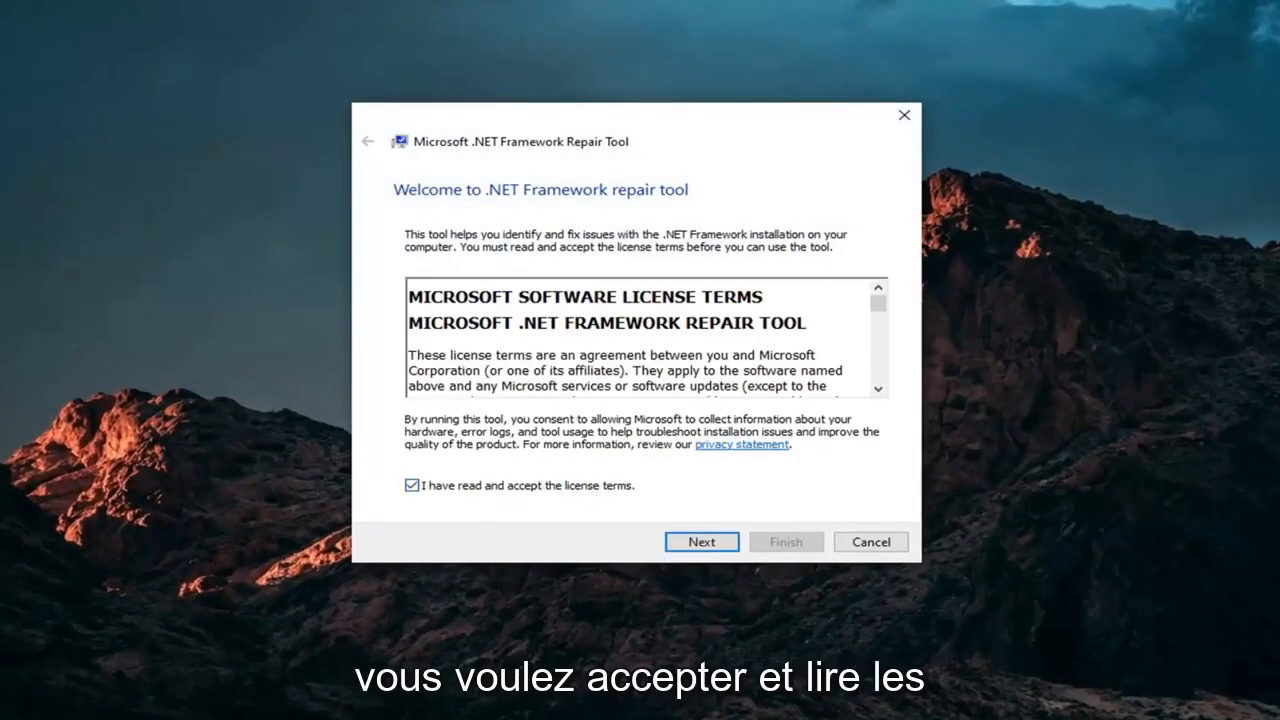
pyautogui.click(700, 540)
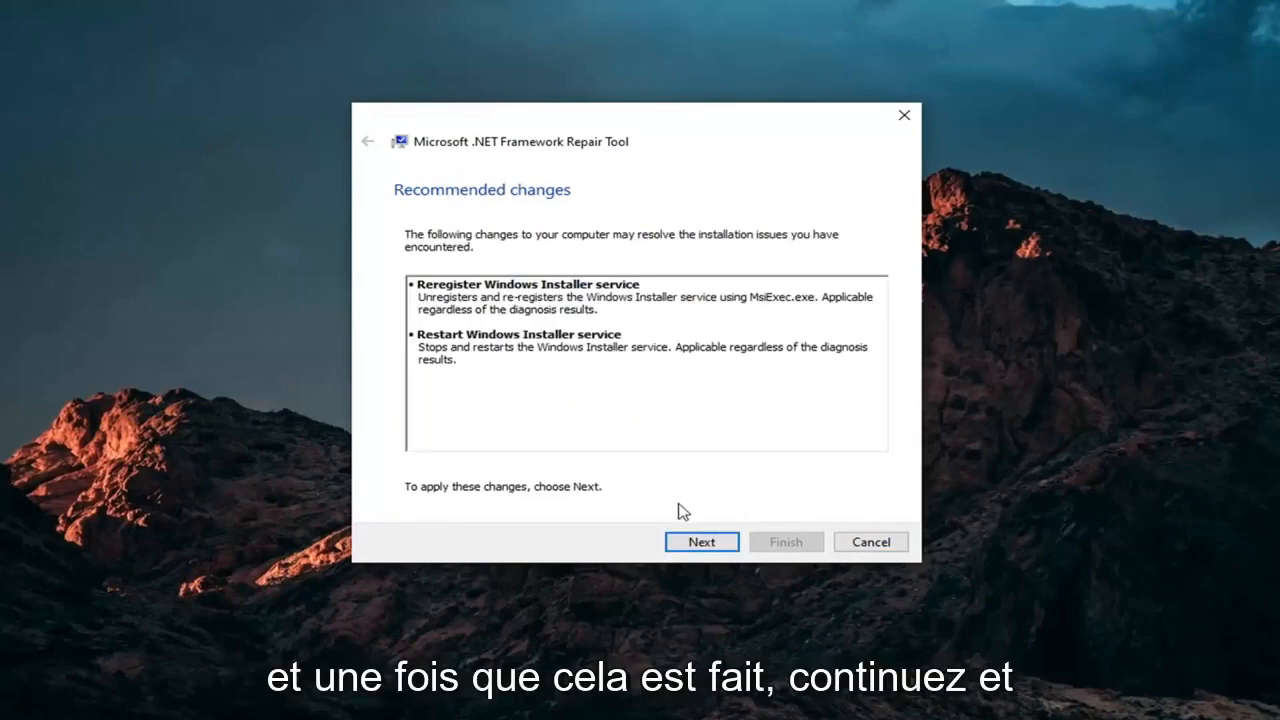
pyautogui.click(700, 540)
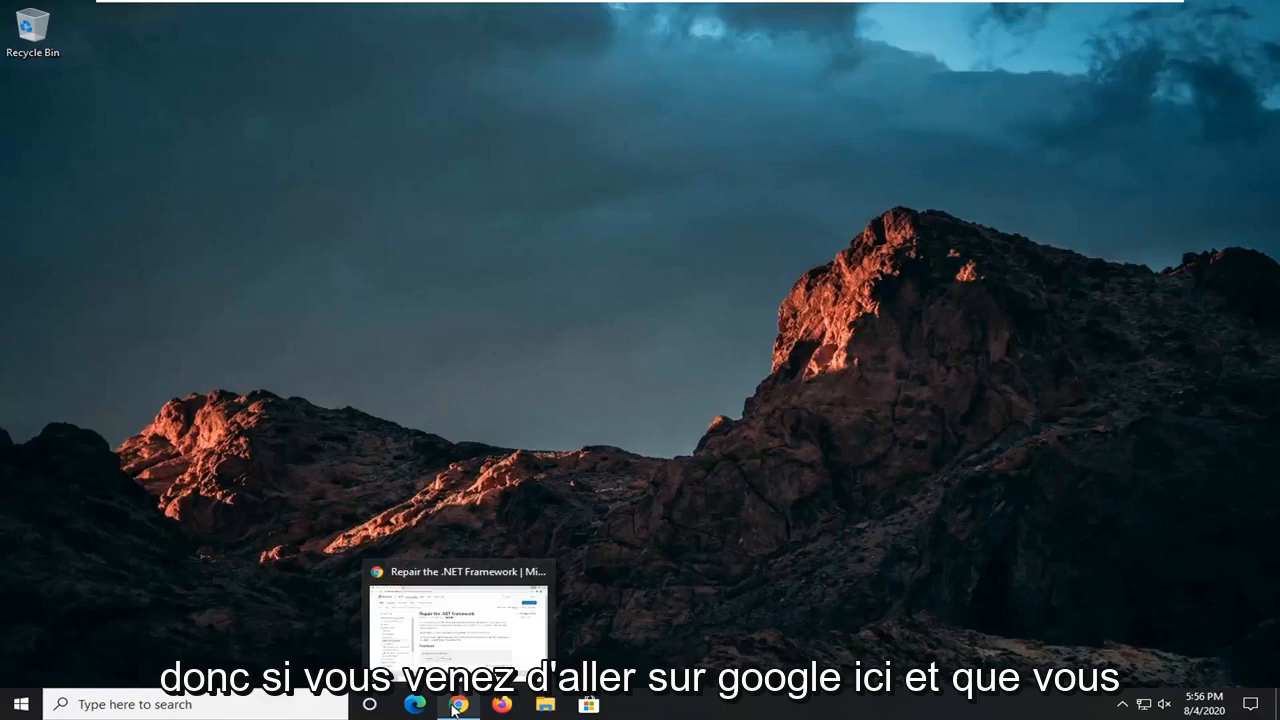
# Search 'directx download', reach Microsoft's DirectX End-User Runtime page and download the web installer.
pyautogui.click(456, 704)
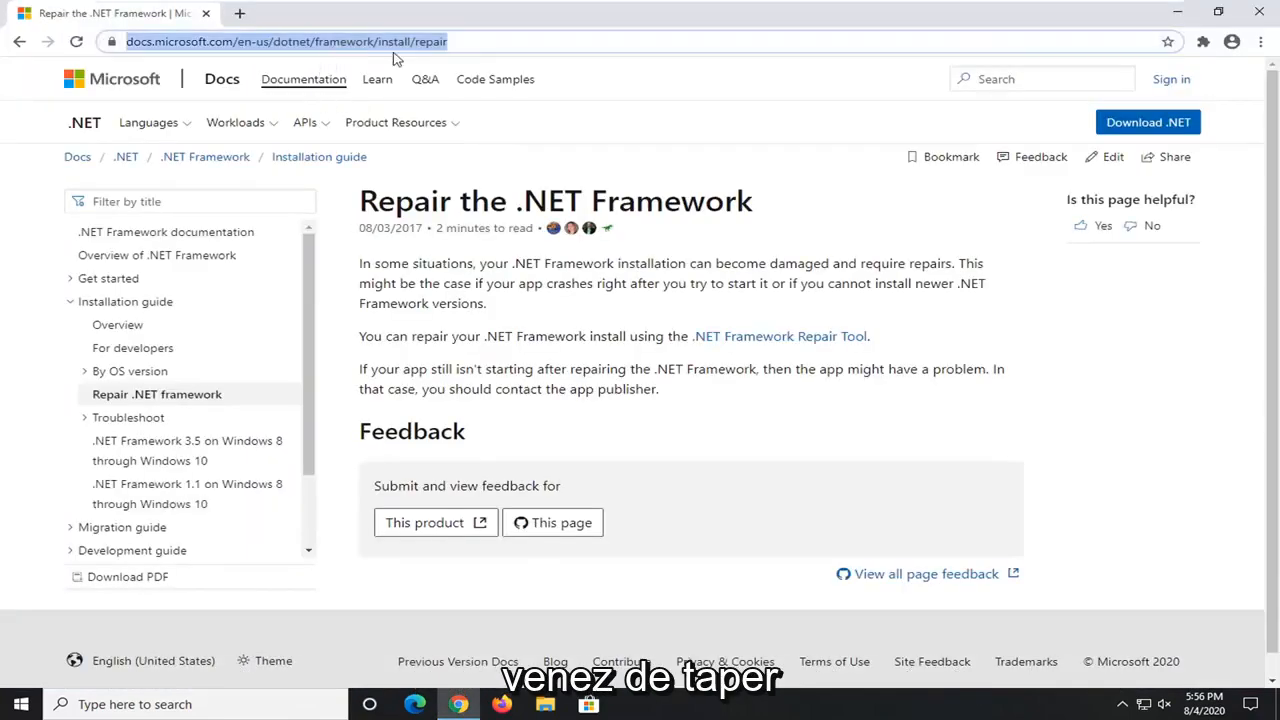
pyautogui.write('direct')
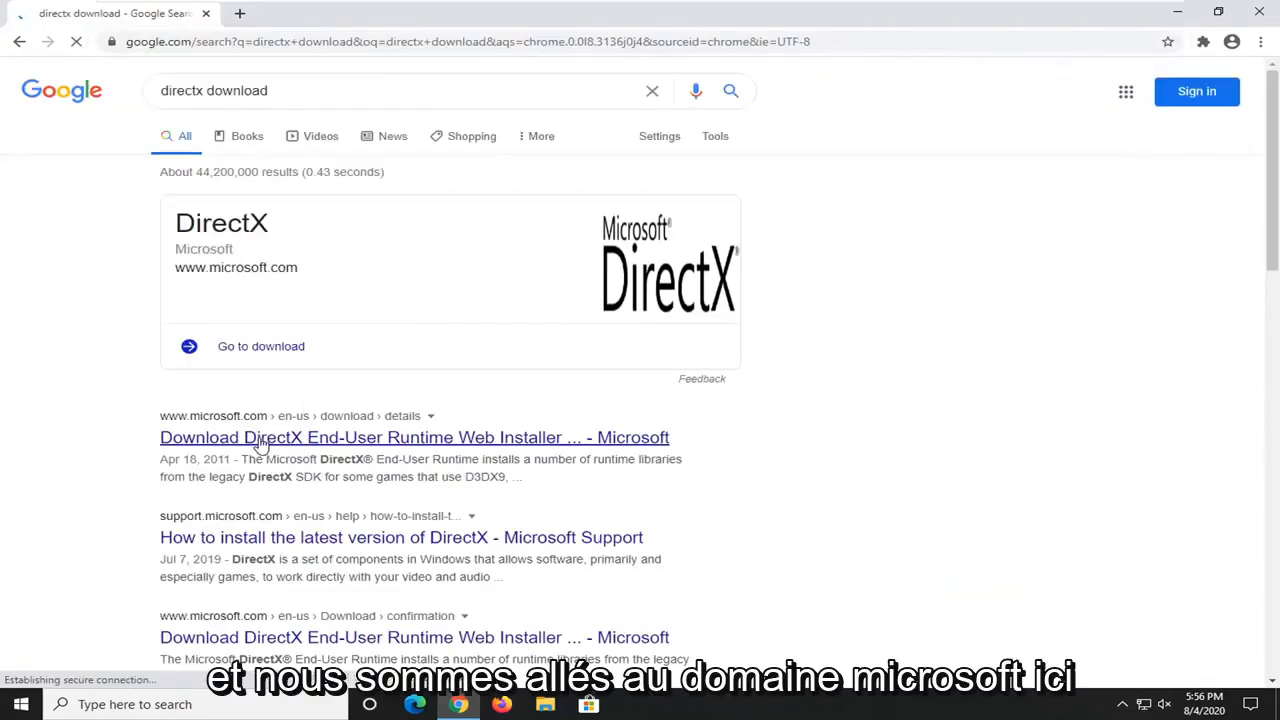
pyautogui.click(414, 436)
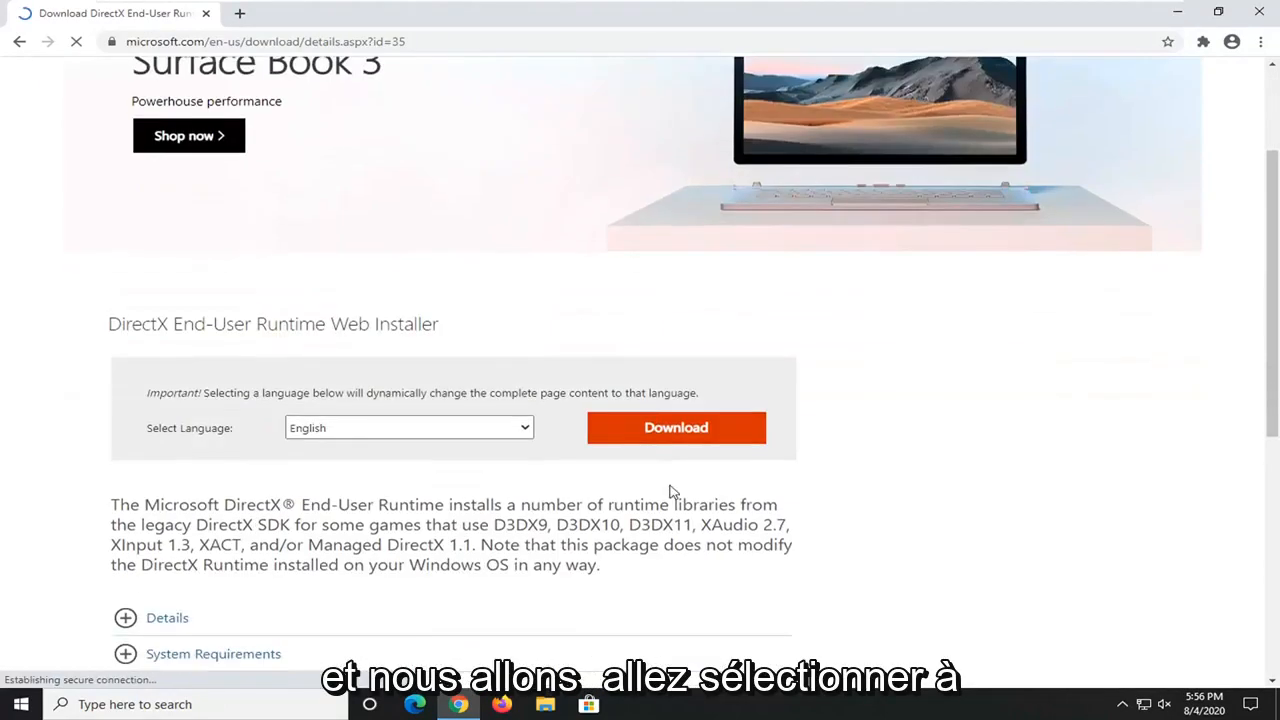
pyautogui.click(676, 428)
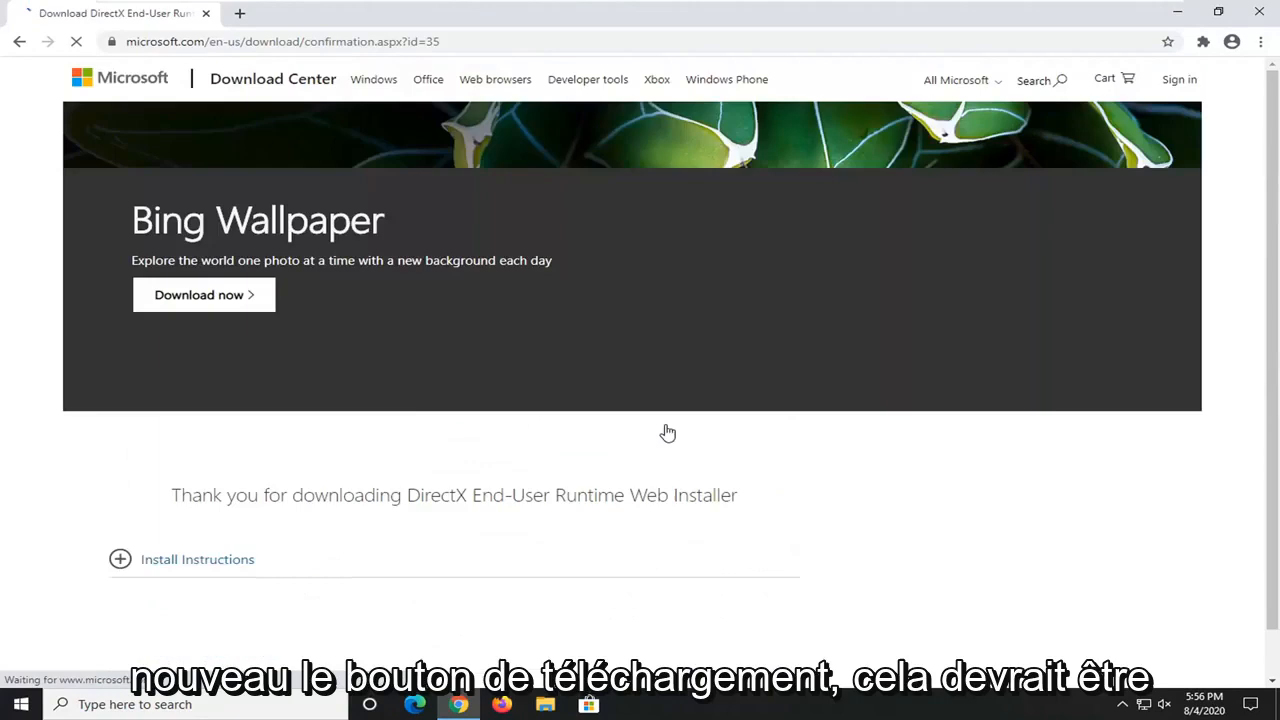
pyautogui.scroll(-3)
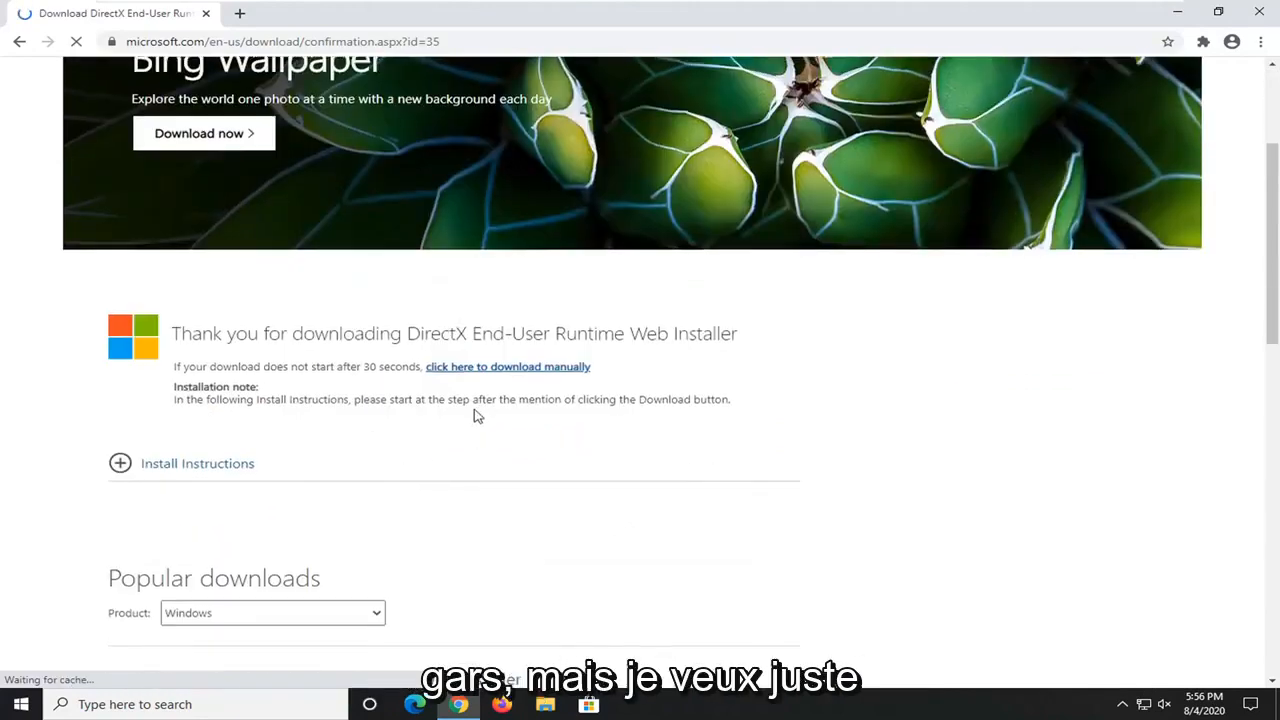
pyautogui.scroll(-3)
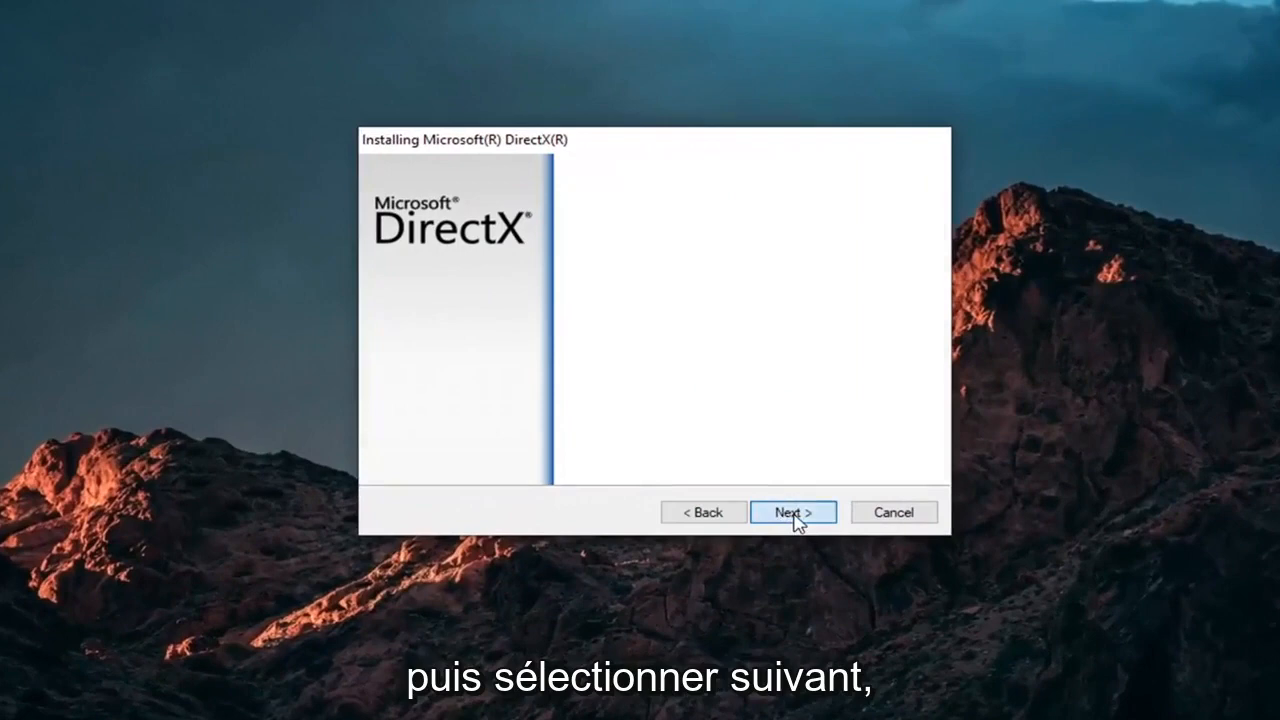
# Advance through DirectX Setup leaving the Bing Bar unchecked and start installing the 44.1 MB runtime components.
pyautogui.click(792, 512)
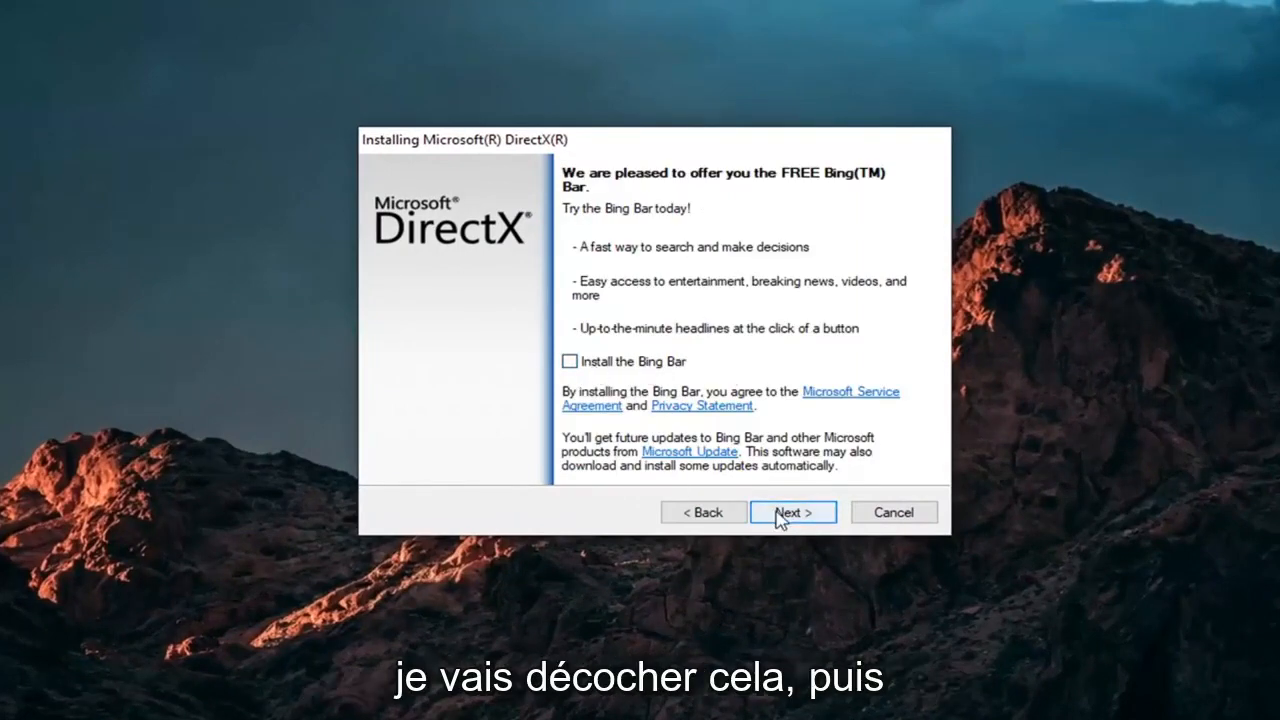
pyautogui.click(792, 512)
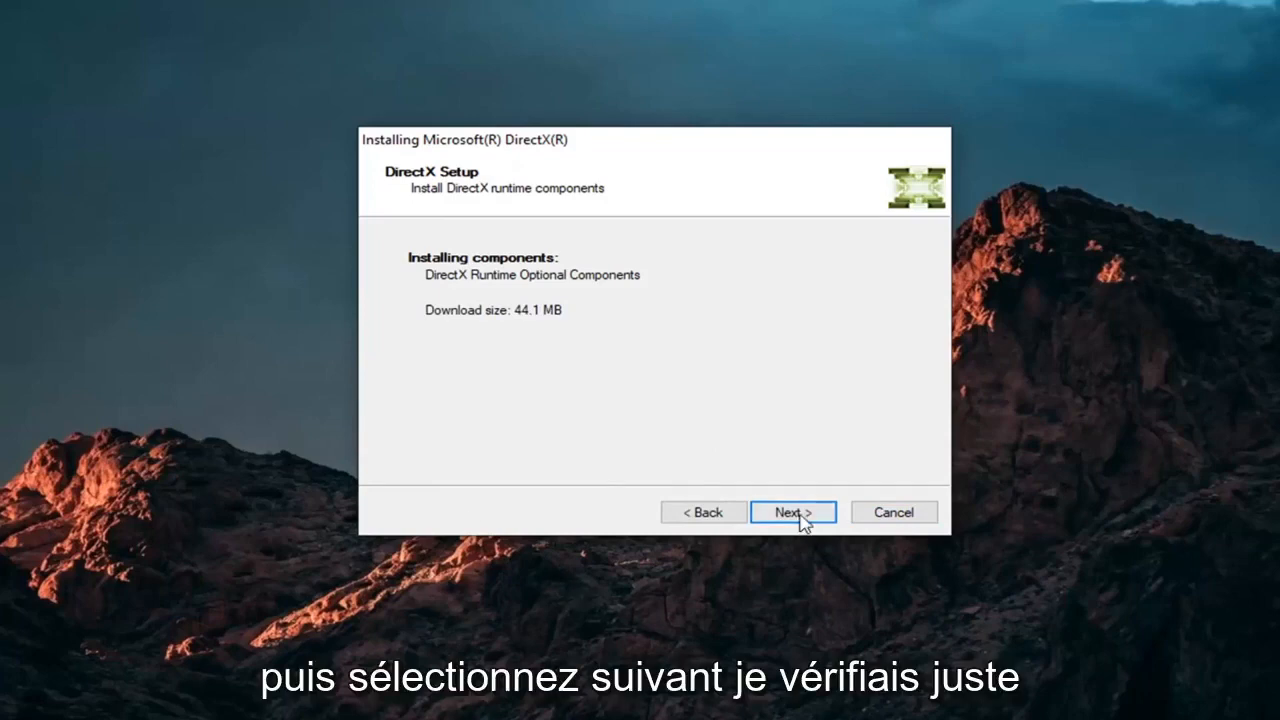
pyautogui.click(792, 512)
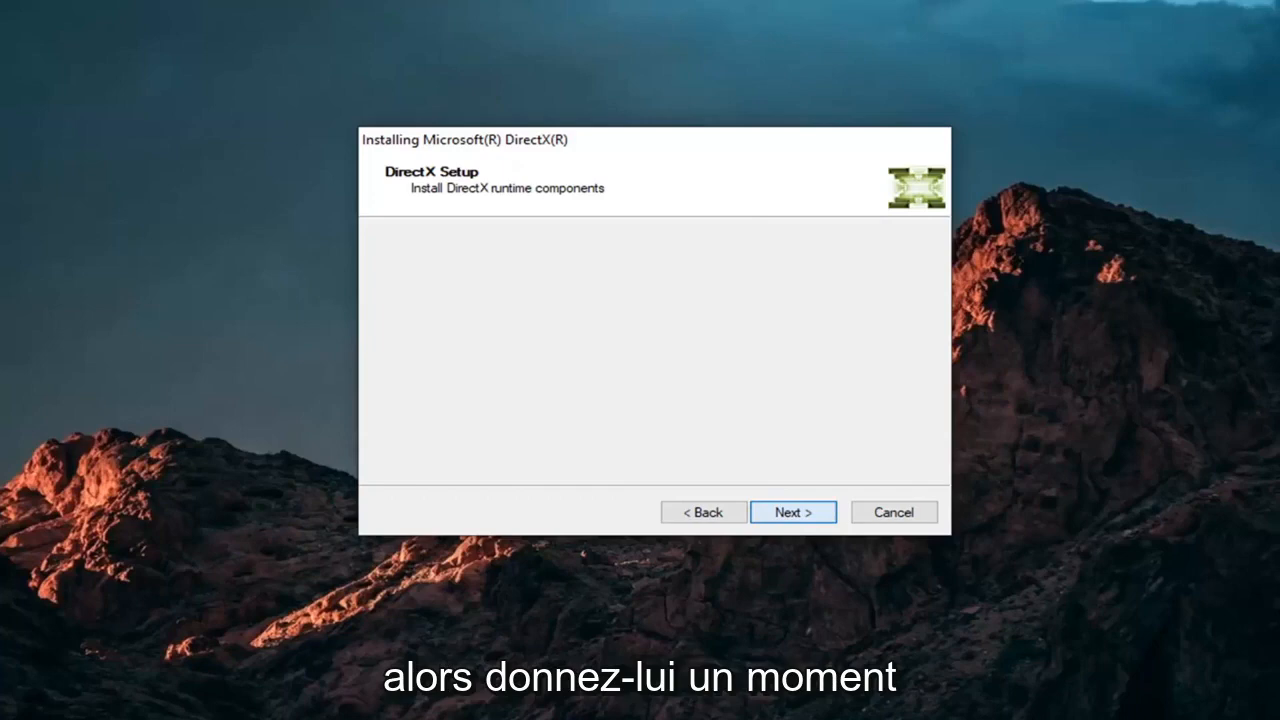
# Let the DirectX installation reach Installation Complete and finish, closing the installer to the desktop.
pyautogui.click(792, 512)
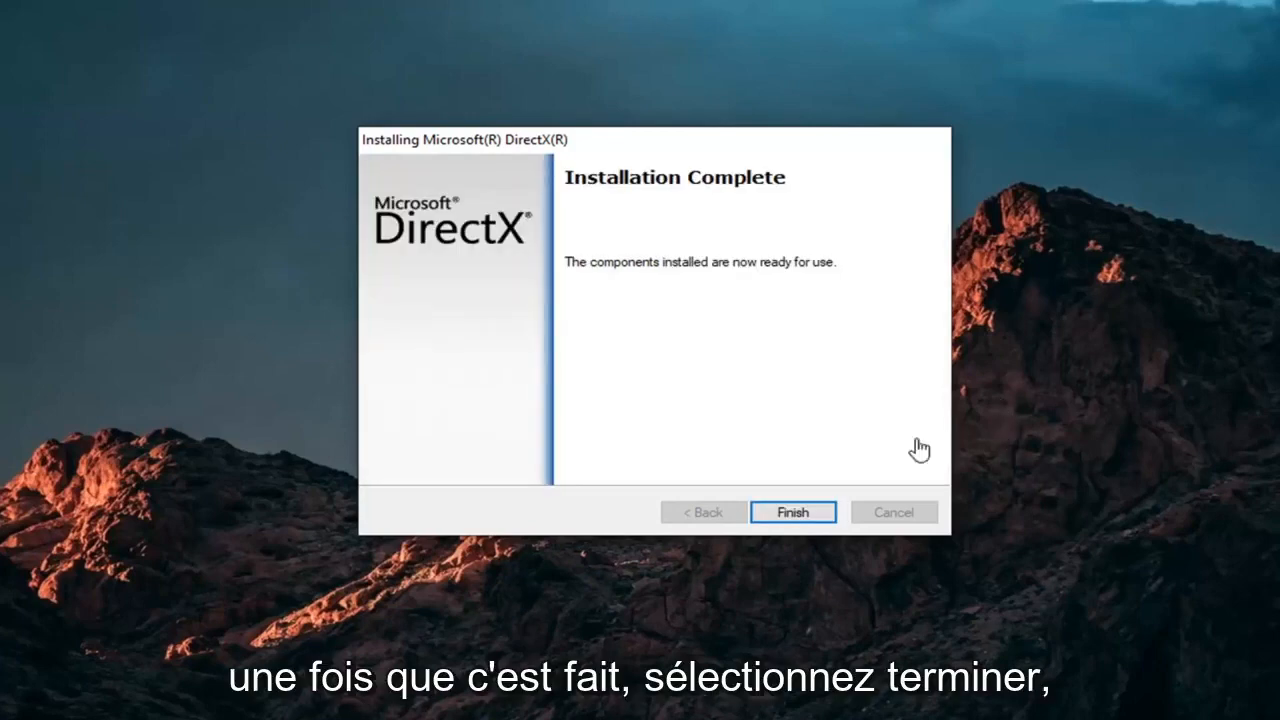
pyautogui.click(792, 512)
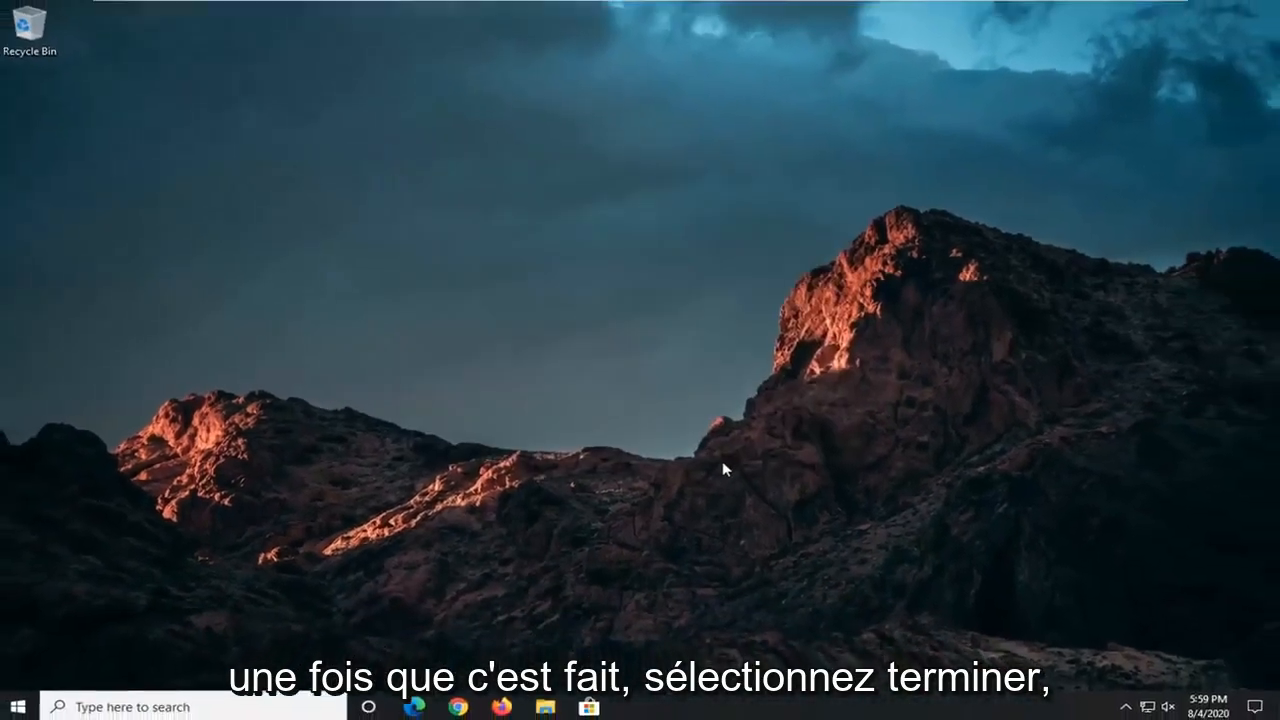